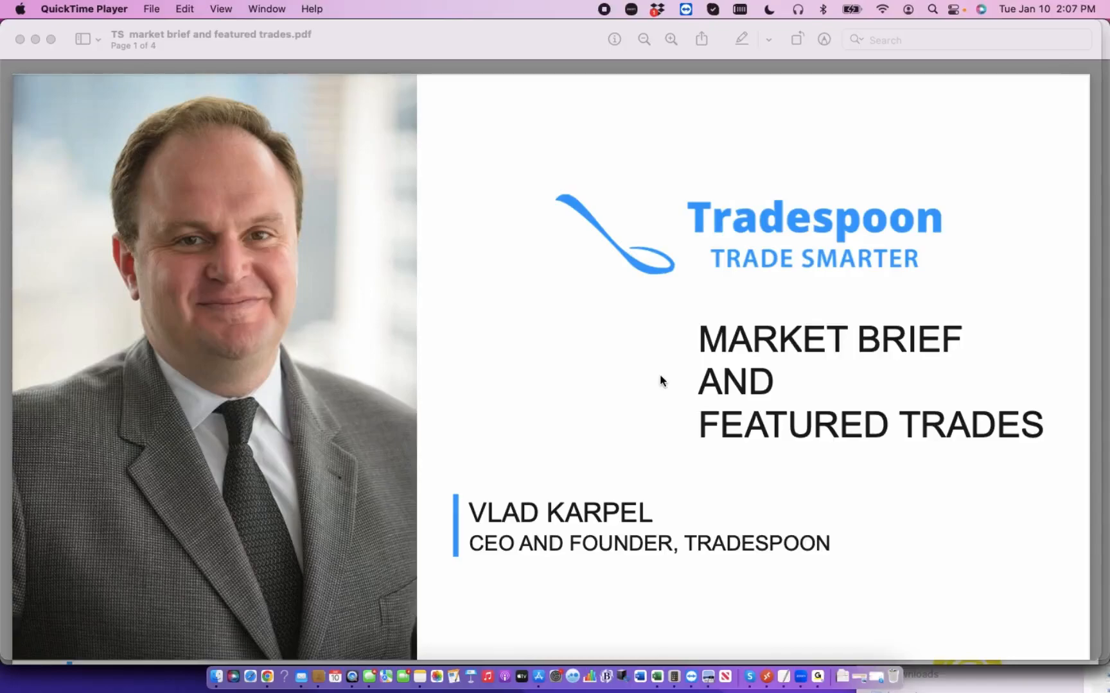
# Scroll the market brief PDF from the title slide through disclosures to the webinars page.
pyautogui.scroll(-3)
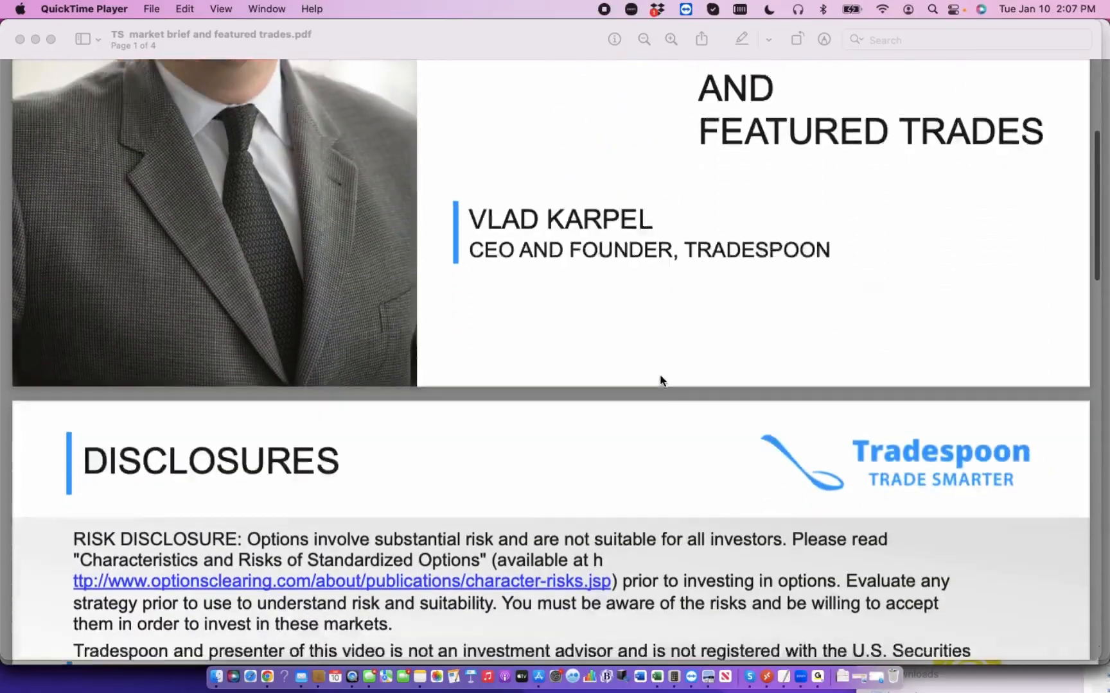
pyautogui.scroll(-3)
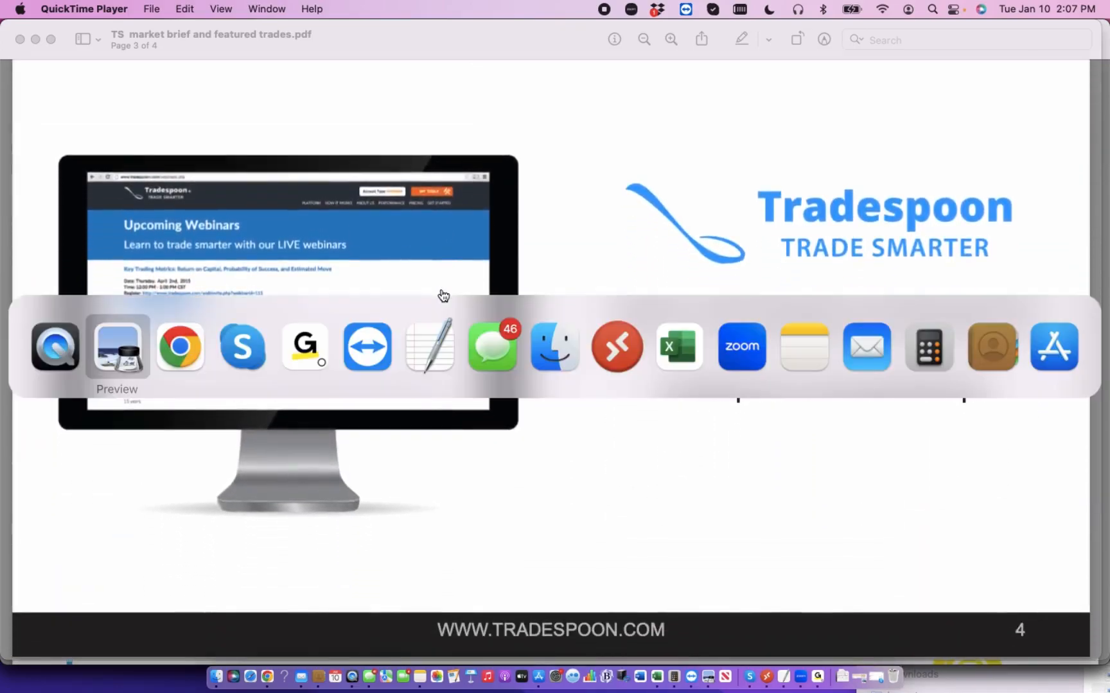
# Review SPY's 10-day forecast, mark the 395.35 predicted high, then switch to the six-month range.
pyautogui.click(179, 348)
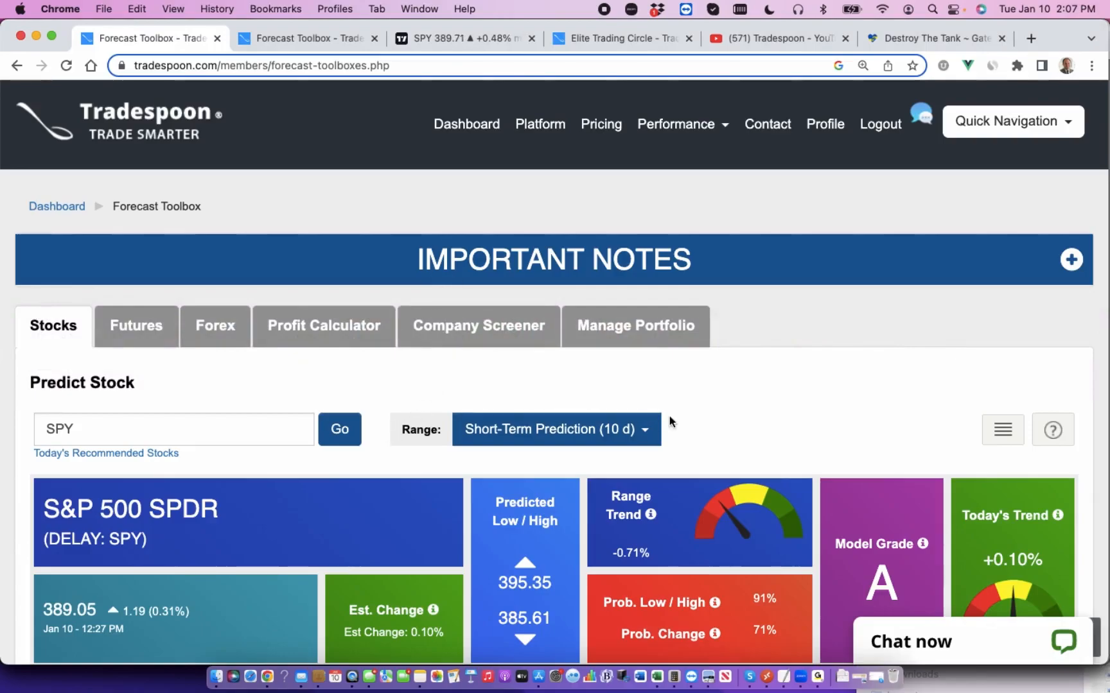
pyautogui.moveTo(776, 384)
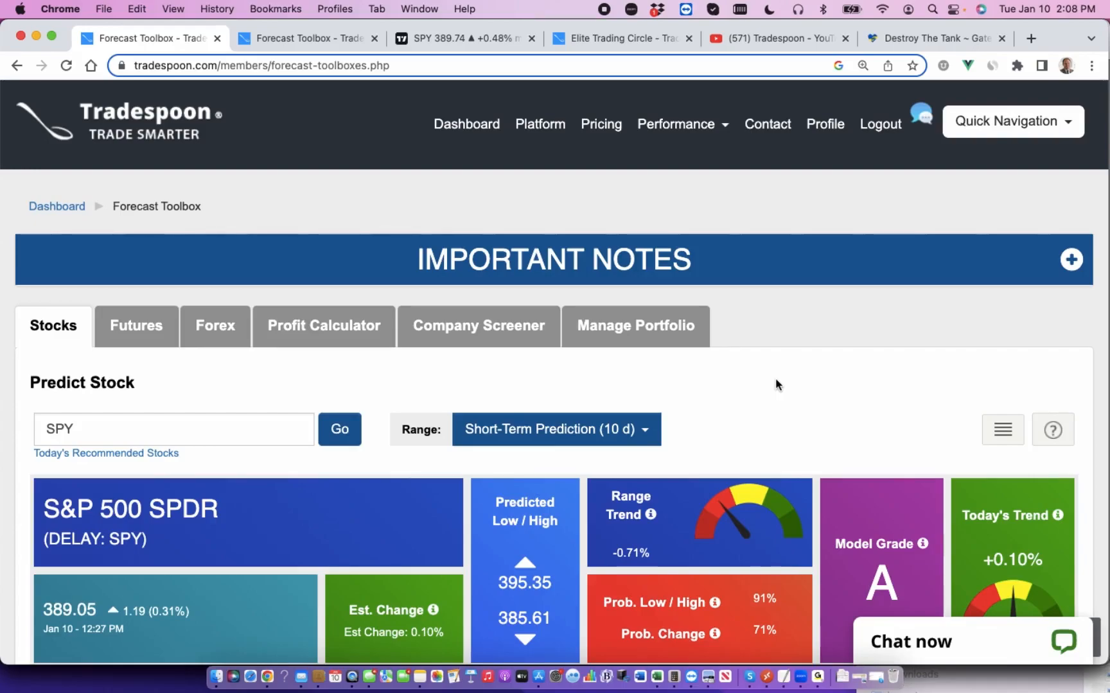
pyautogui.scroll(-3)
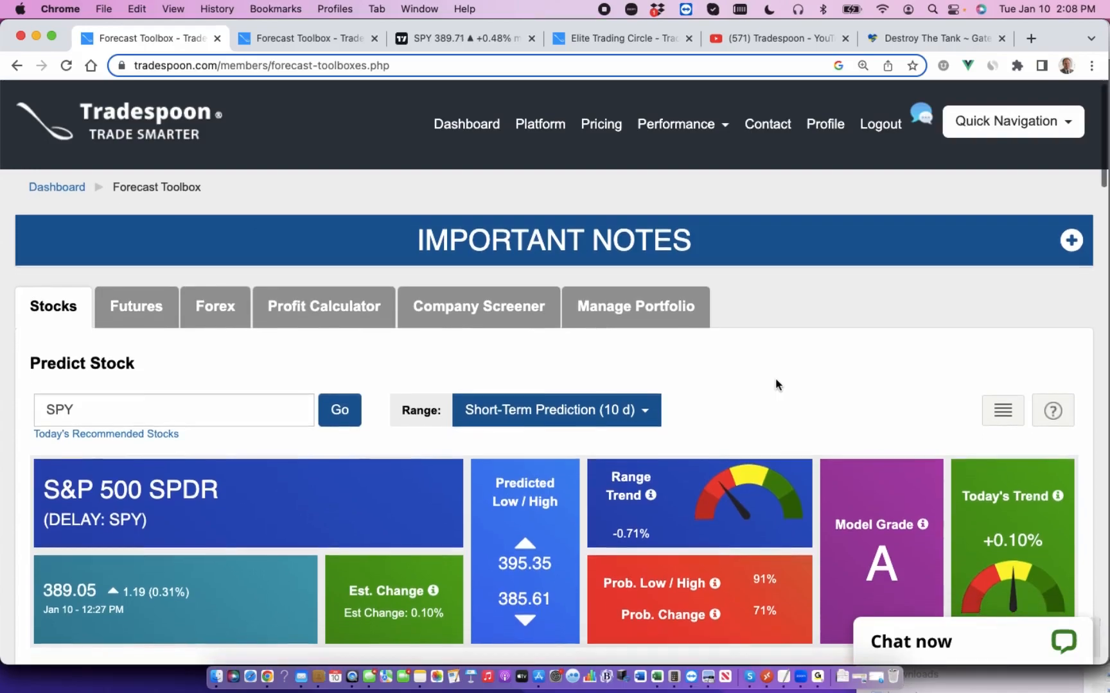
pyautogui.moveTo(738, 507)
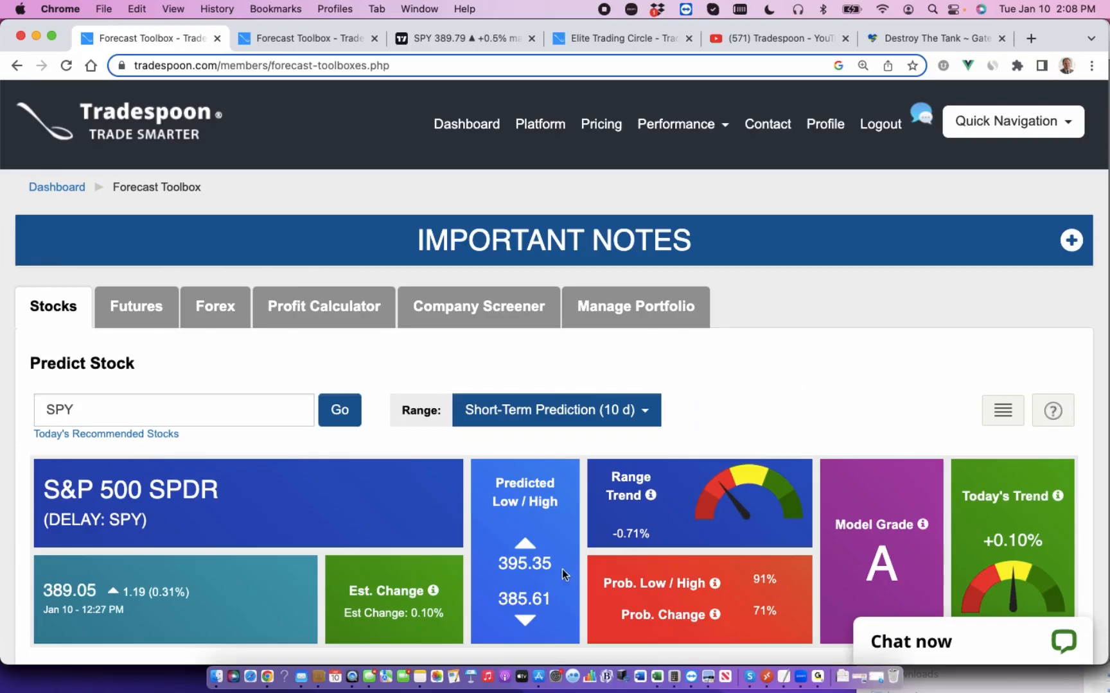
pyautogui.doubleClick(524, 564)
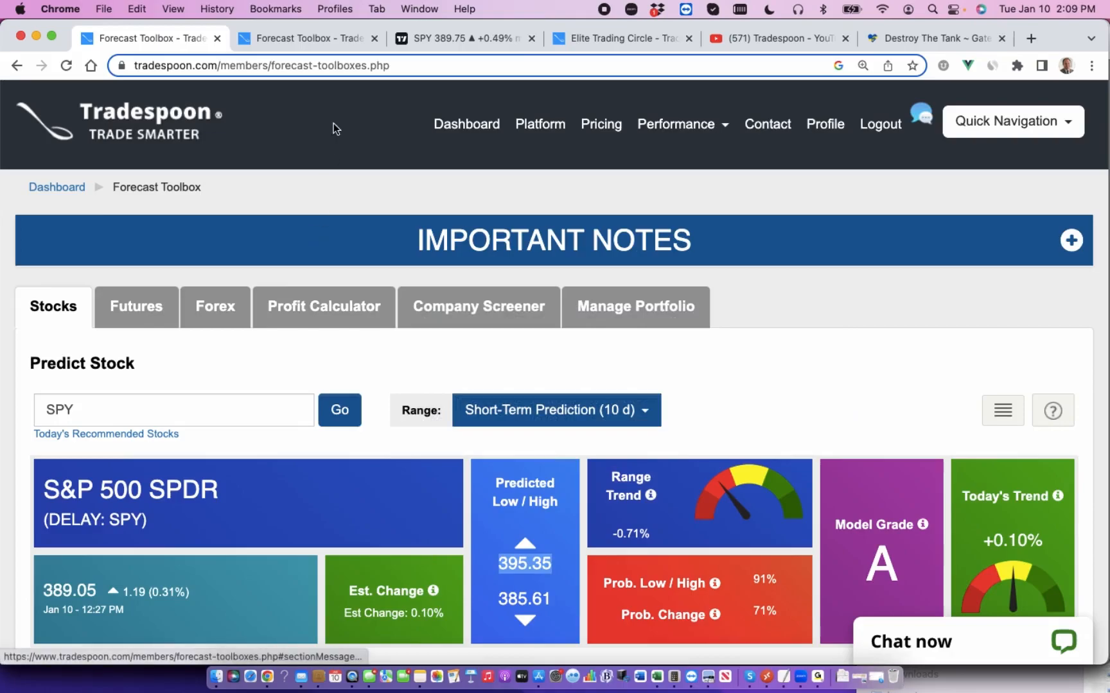
pyautogui.click(556, 410)
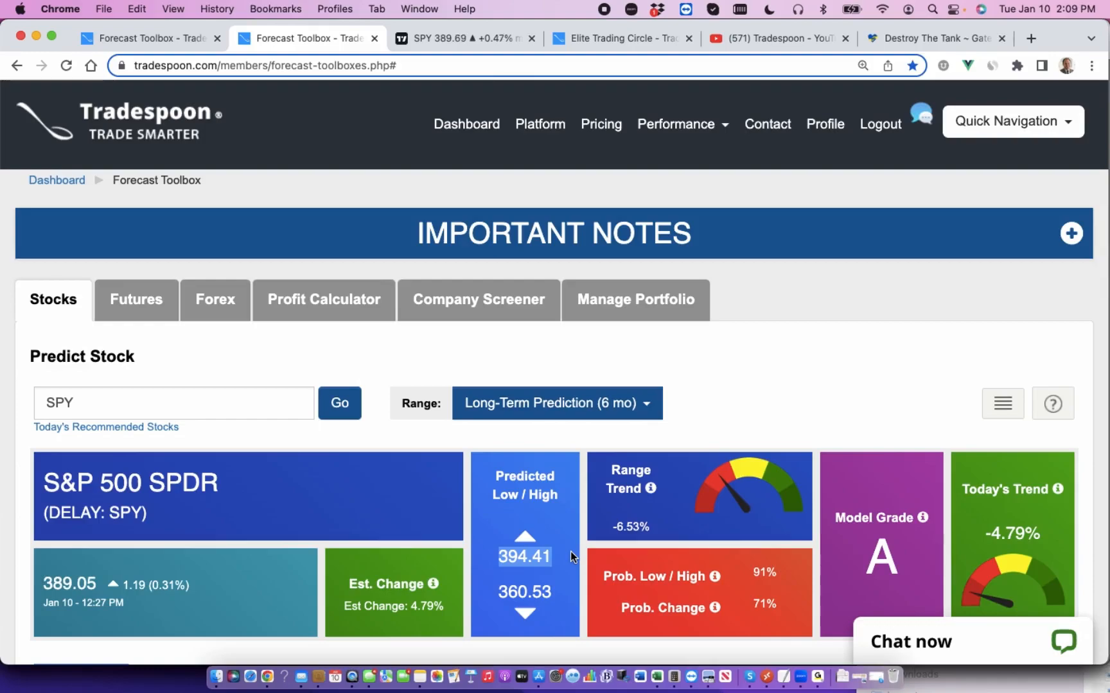
pyautogui.moveTo(466, 123)
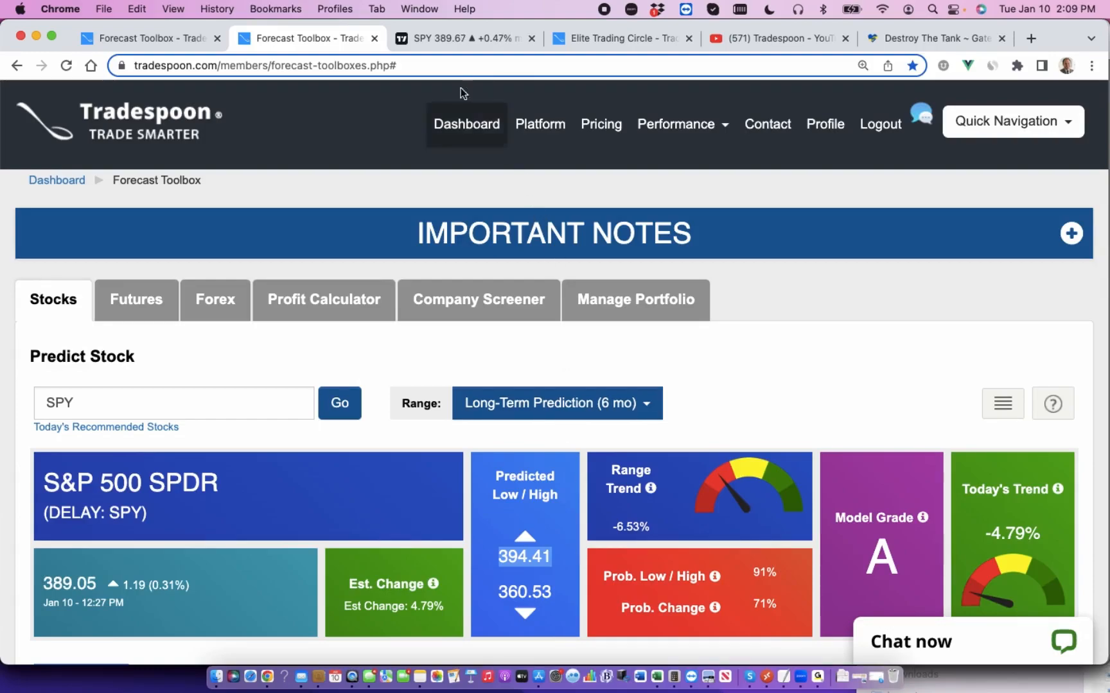
# Switch to the TradingView SPY daily chart.
pyautogui.click(463, 39)
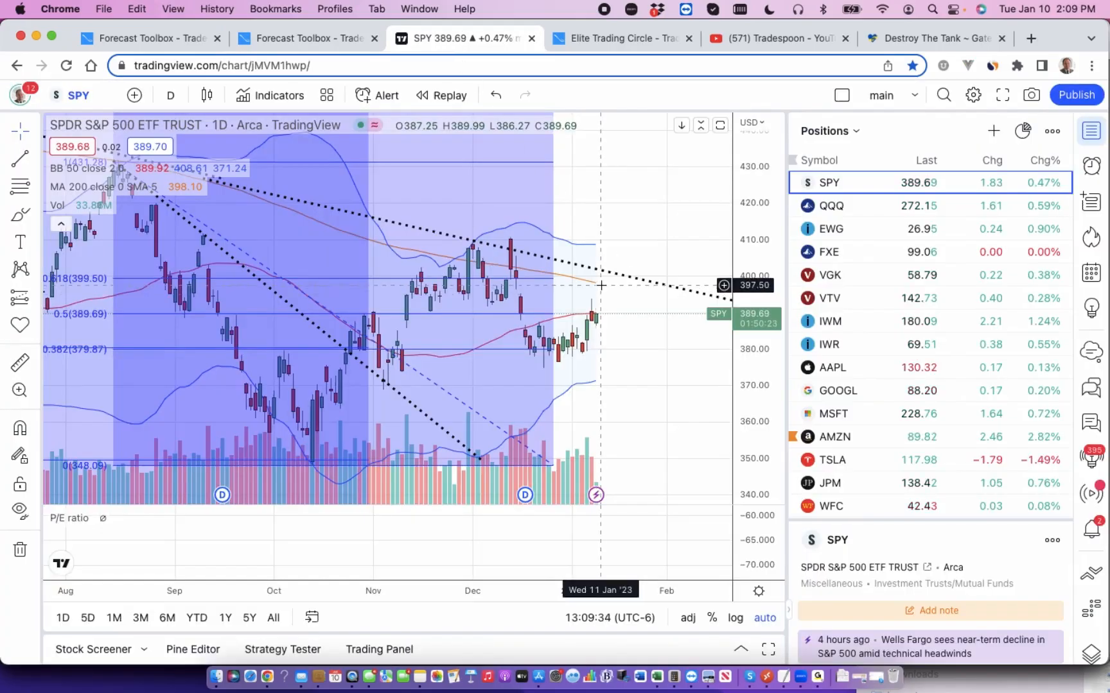
pyautogui.moveTo(530, 242)
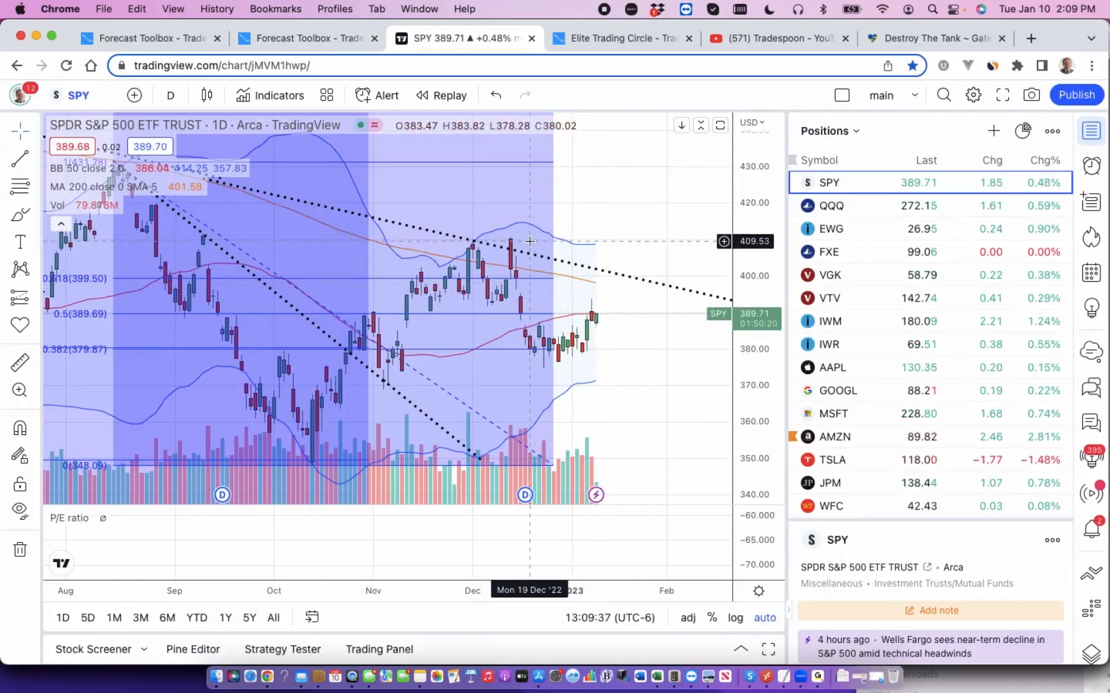
pyautogui.moveTo(633, 443)
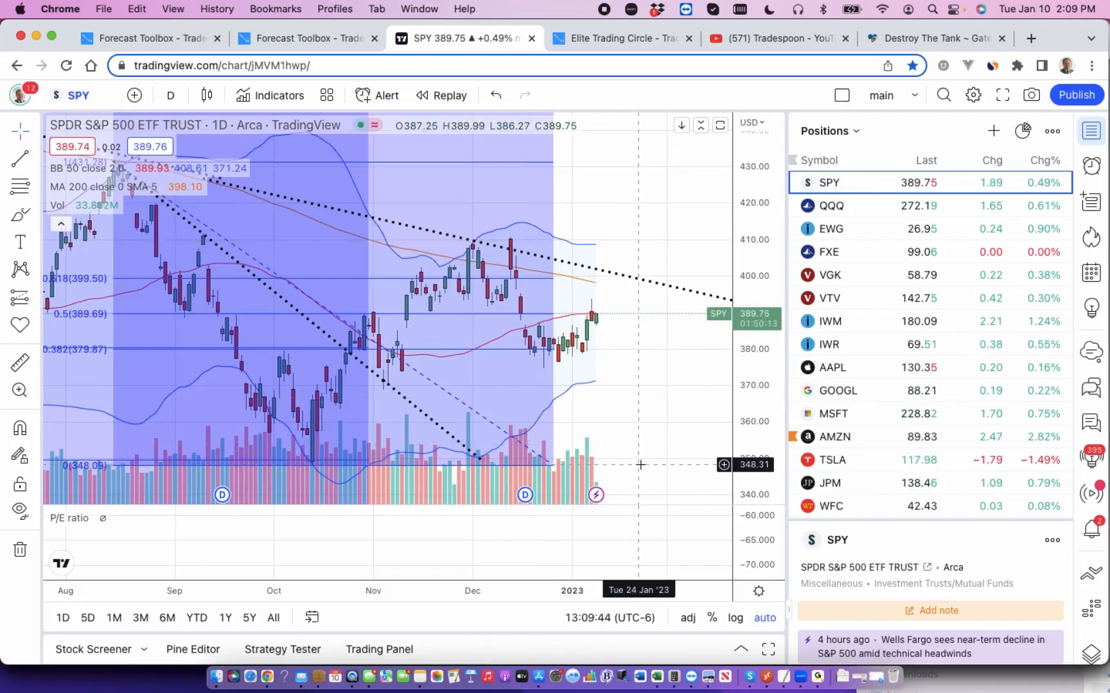
# Switch to the Elite Trading Circle NOC order list.
pyautogui.click(621, 38)
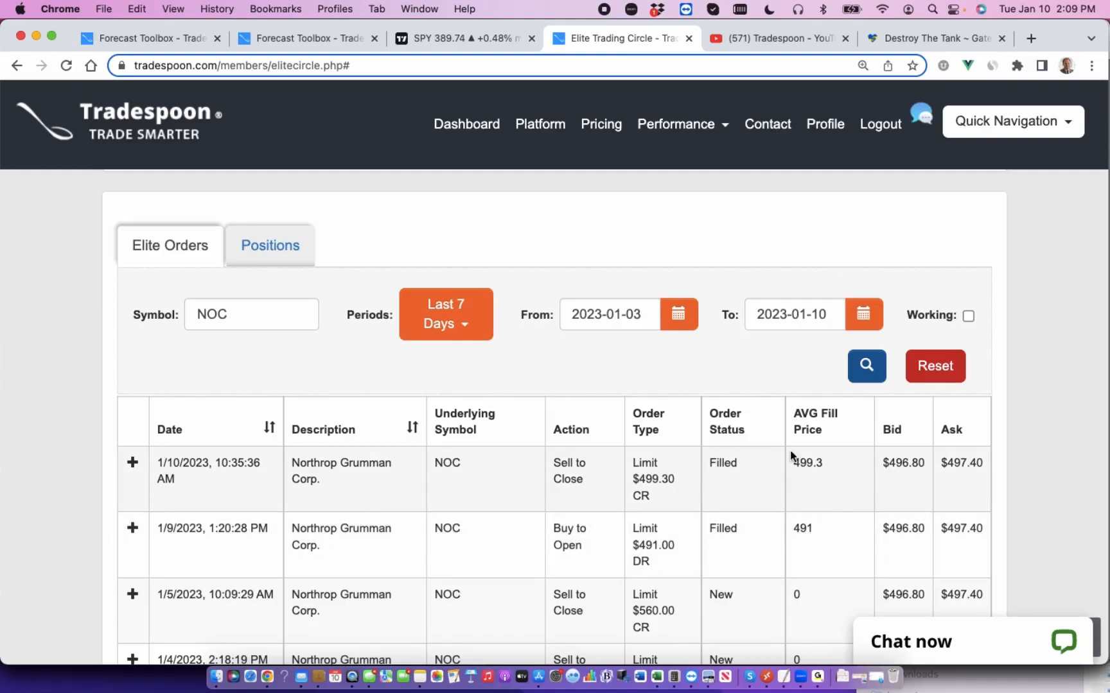
# Mark the 499.3 fill price of the closing NOC sale, then move to the Tradespoon YouTube channel.
pyautogui.doubleClick(805, 463)
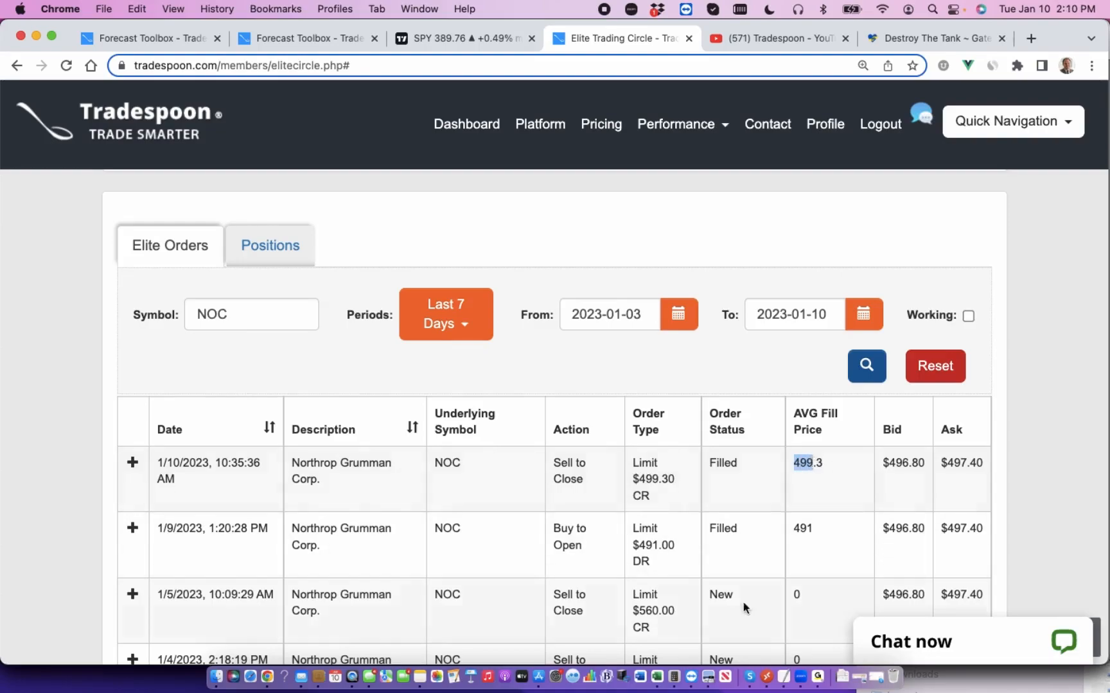
pyautogui.scroll(-3)
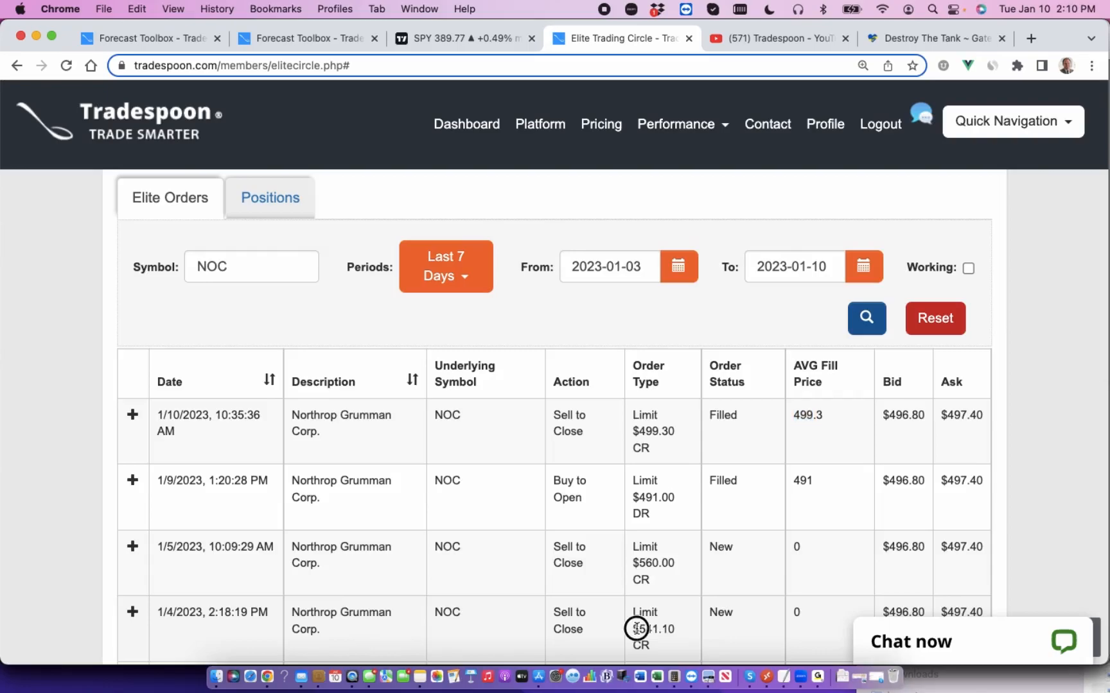
pyautogui.moveTo(778, 318)
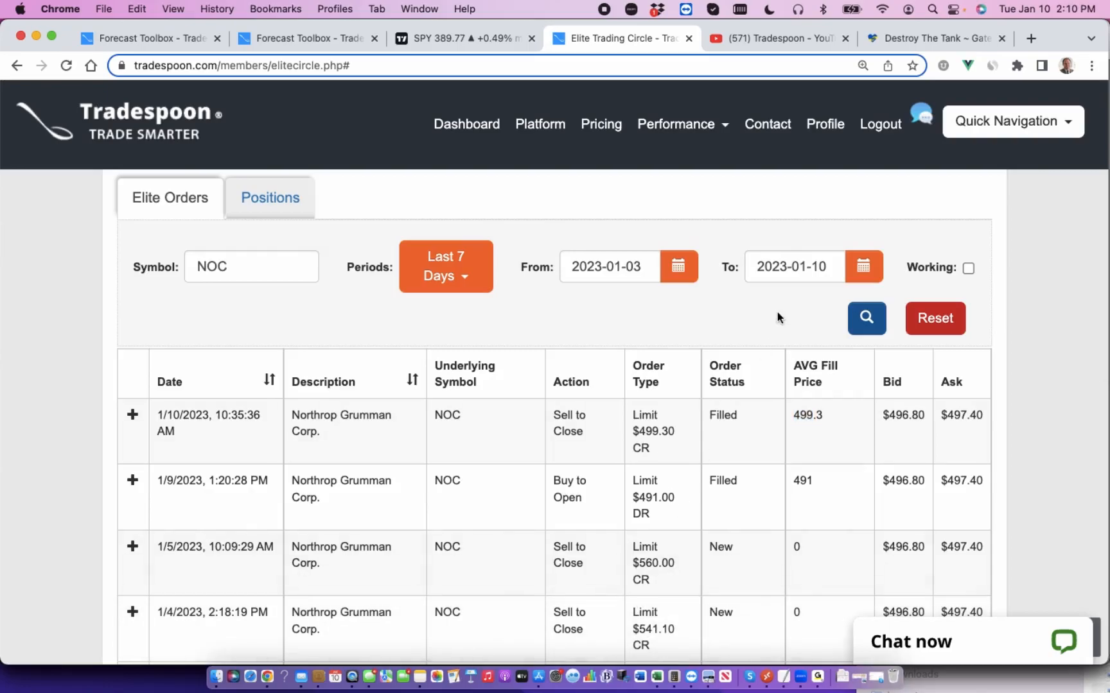
pyautogui.click(777, 39)
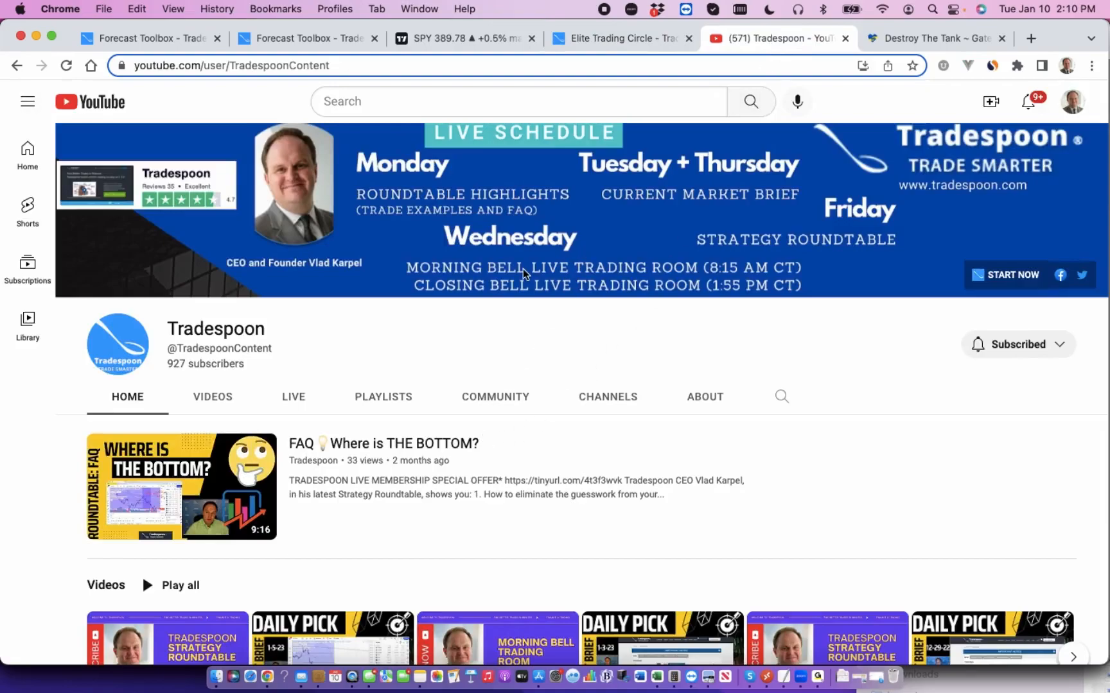
pyautogui.moveTo(597, 299)
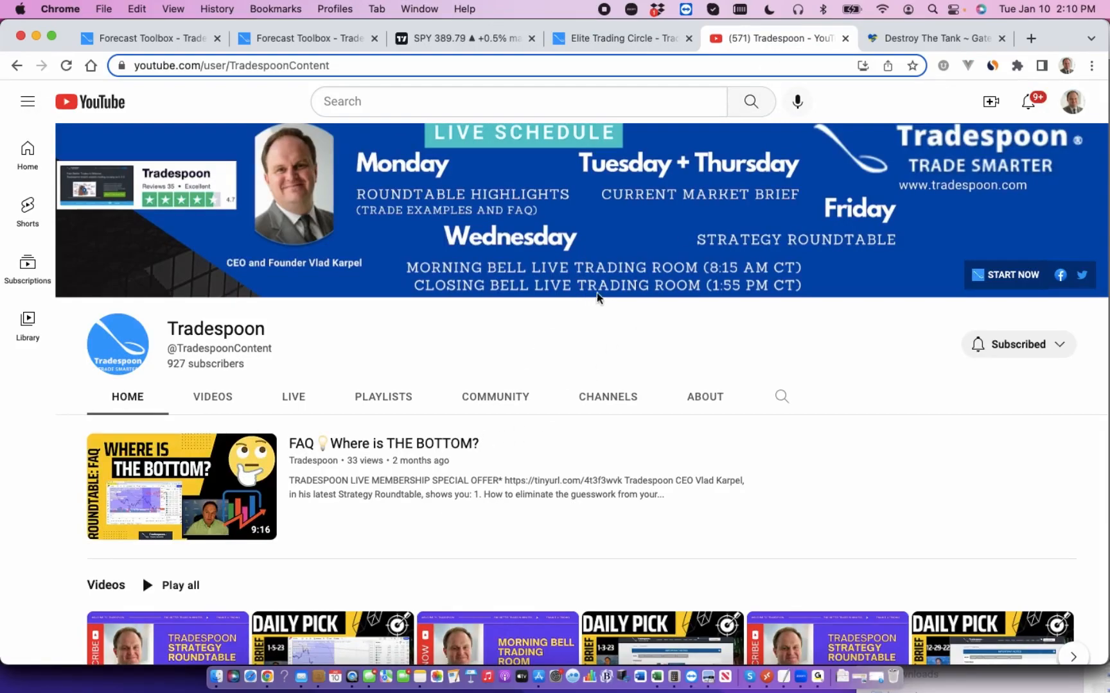
pyautogui.moveTo(652, 356)
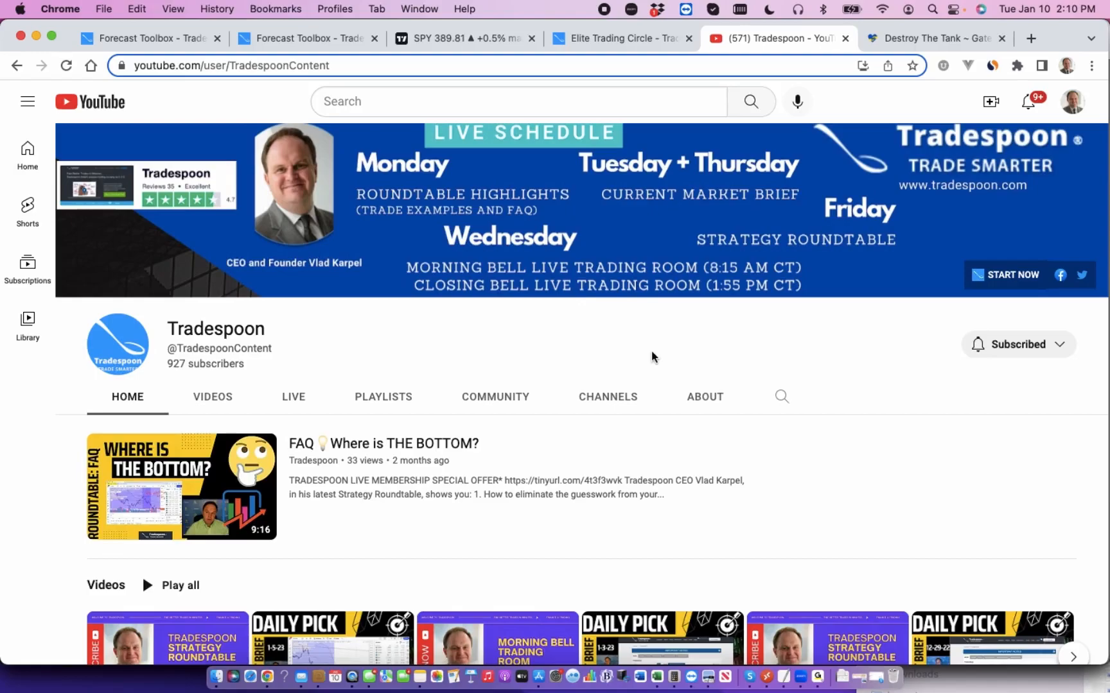
pyautogui.moveTo(993, 366)
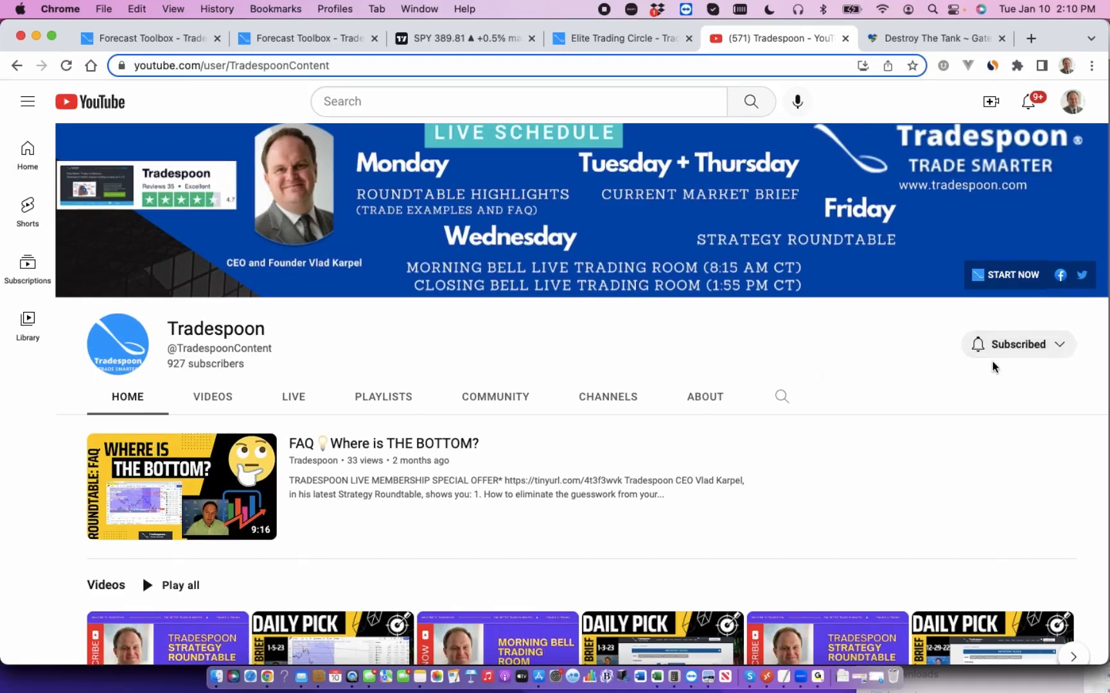
pyautogui.moveTo(490, 437)
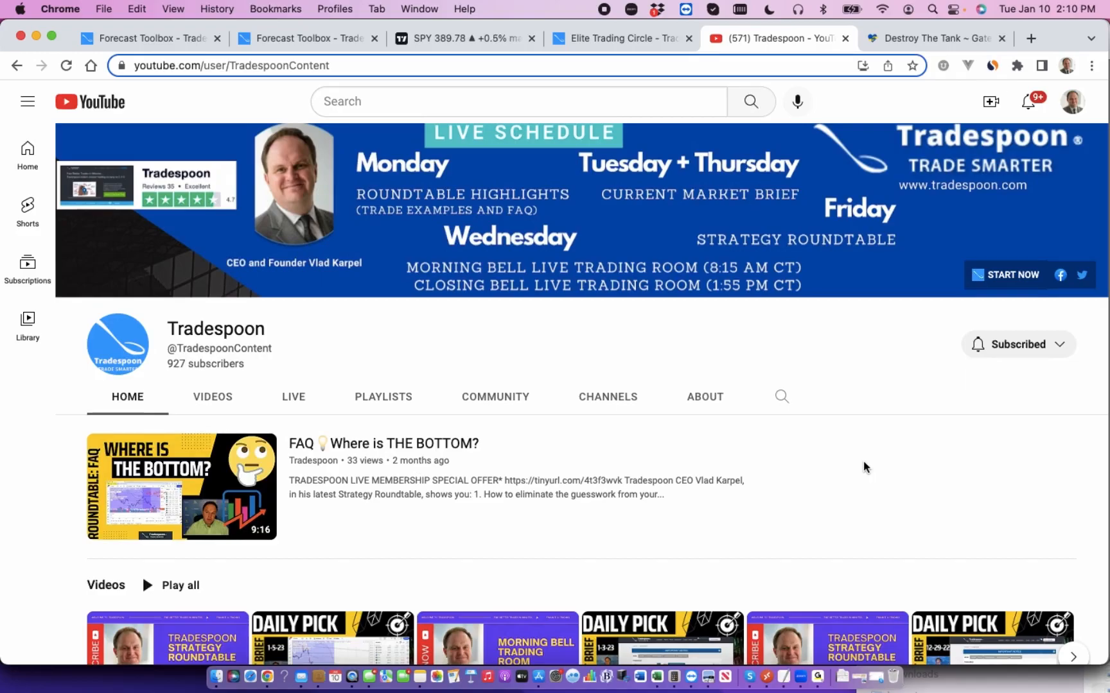
# Switch to the Gate to Ukraine Destroy The Tank campaign page.
pyautogui.click(933, 39)
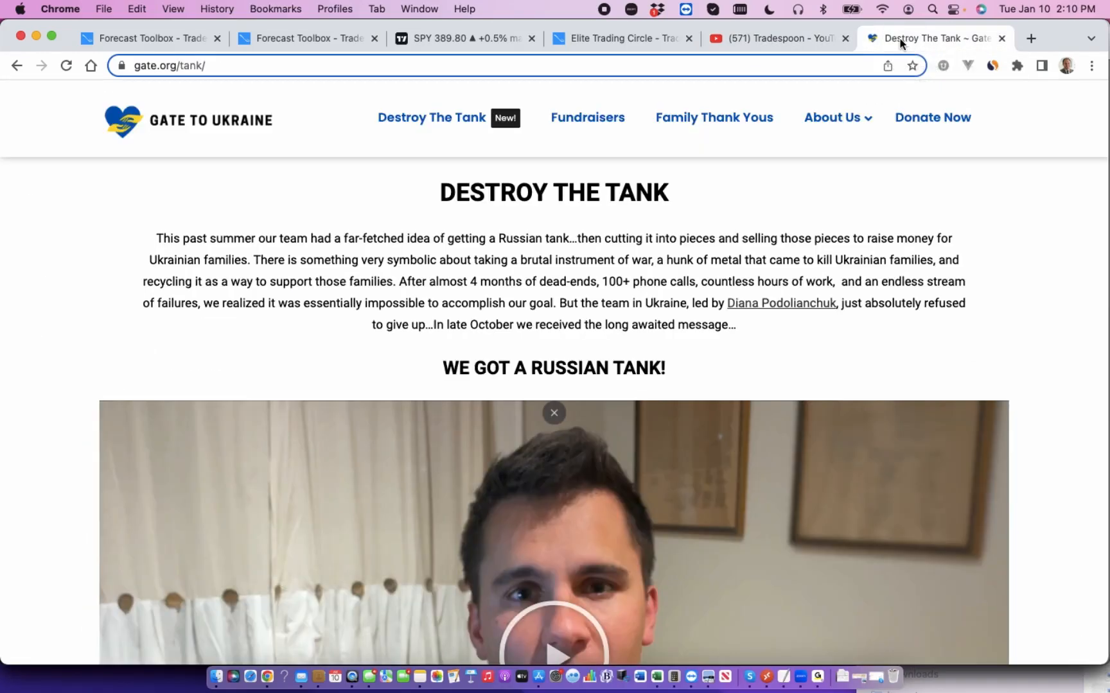
pyautogui.moveTo(206, 90)
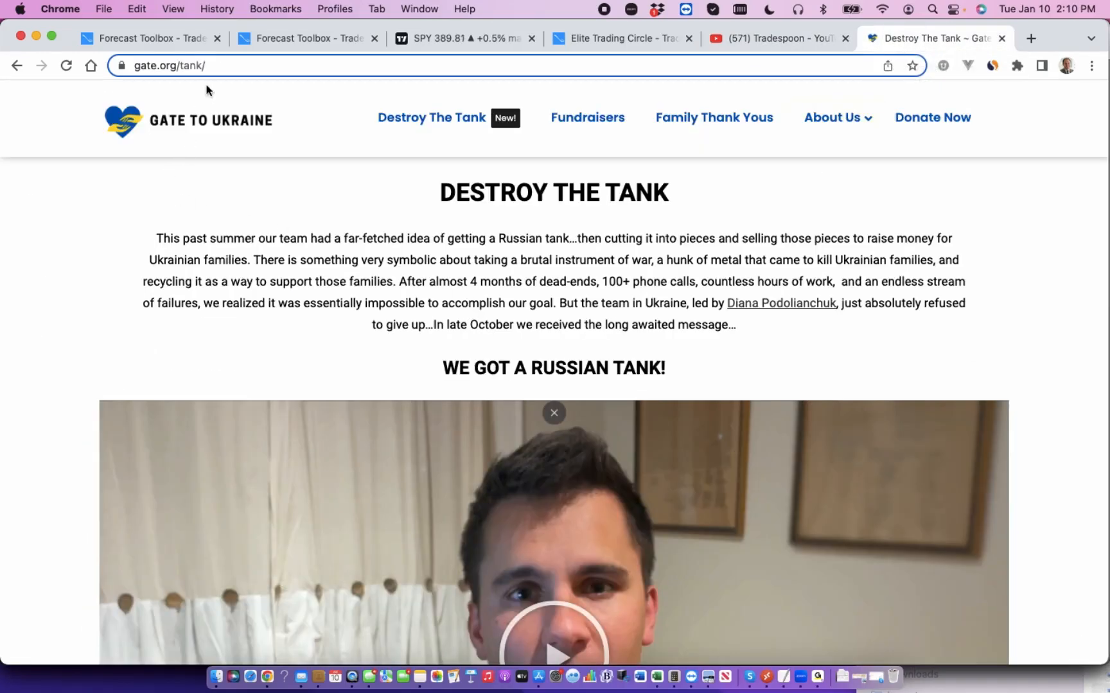
# Highlight the gate.org/tank/ address and read down to the Project Ambassadors section.
pyautogui.click(170, 65)
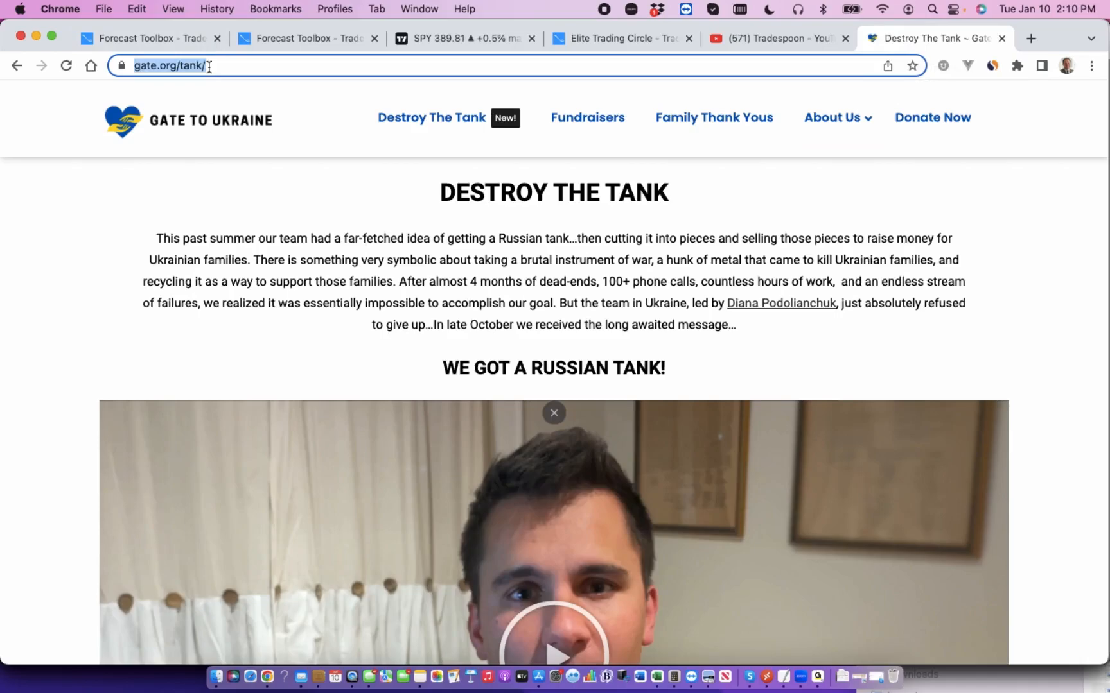
pyautogui.moveTo(712, 117)
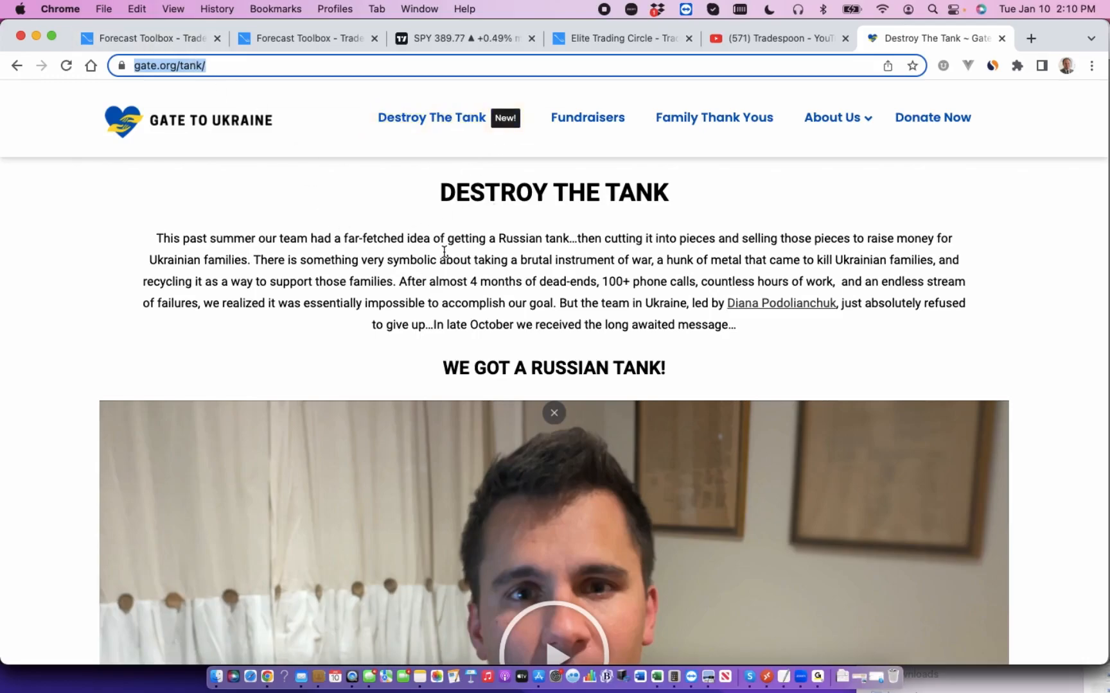
pyautogui.scroll(-3)
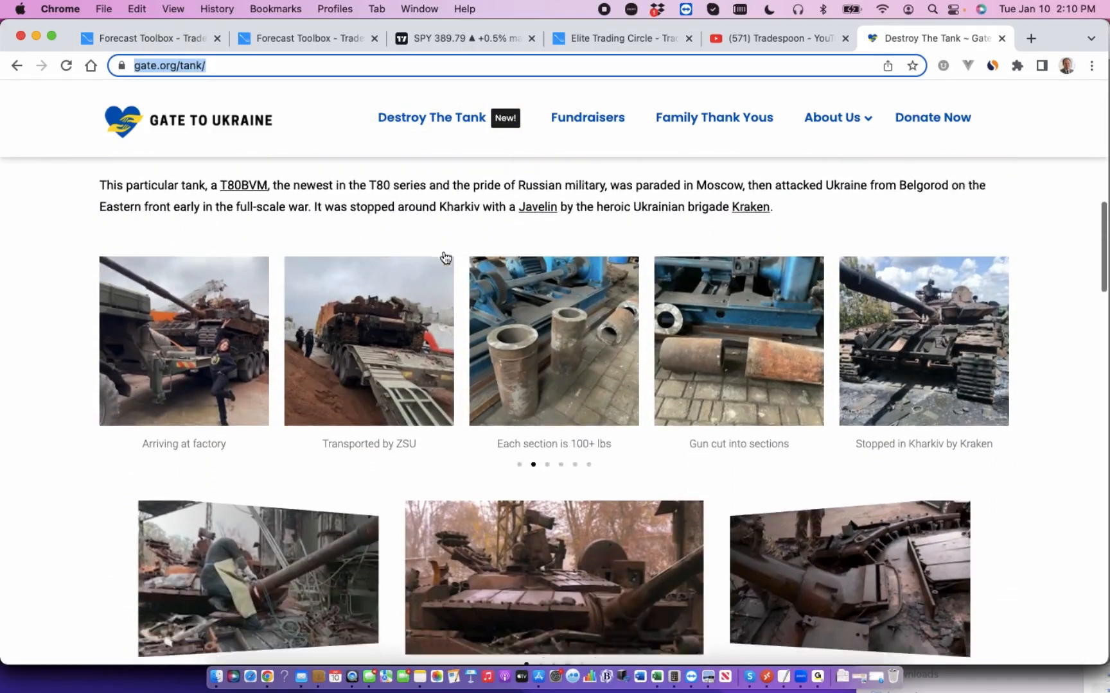
pyautogui.scroll(-3)
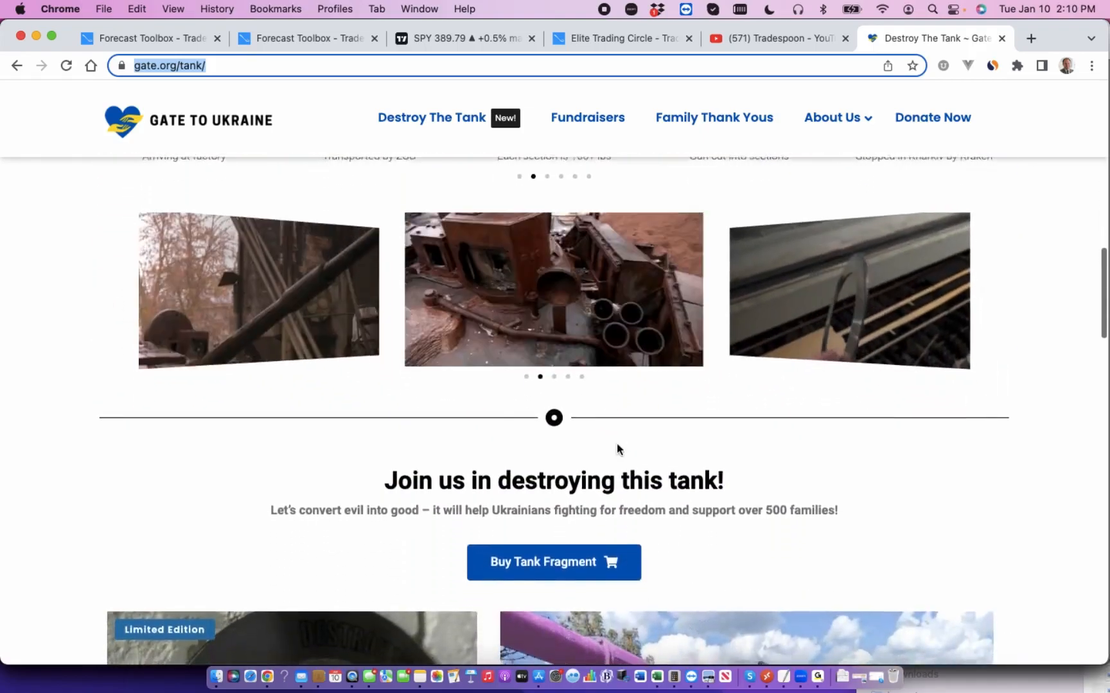
pyautogui.scroll(-3)
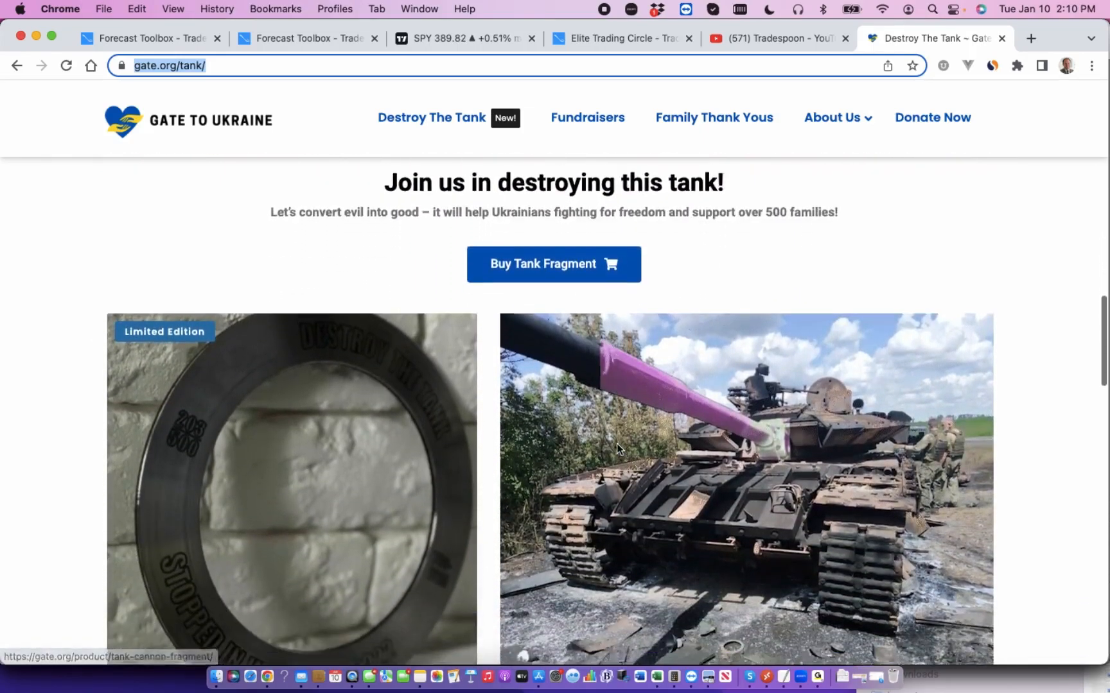
pyautogui.scroll(-3)
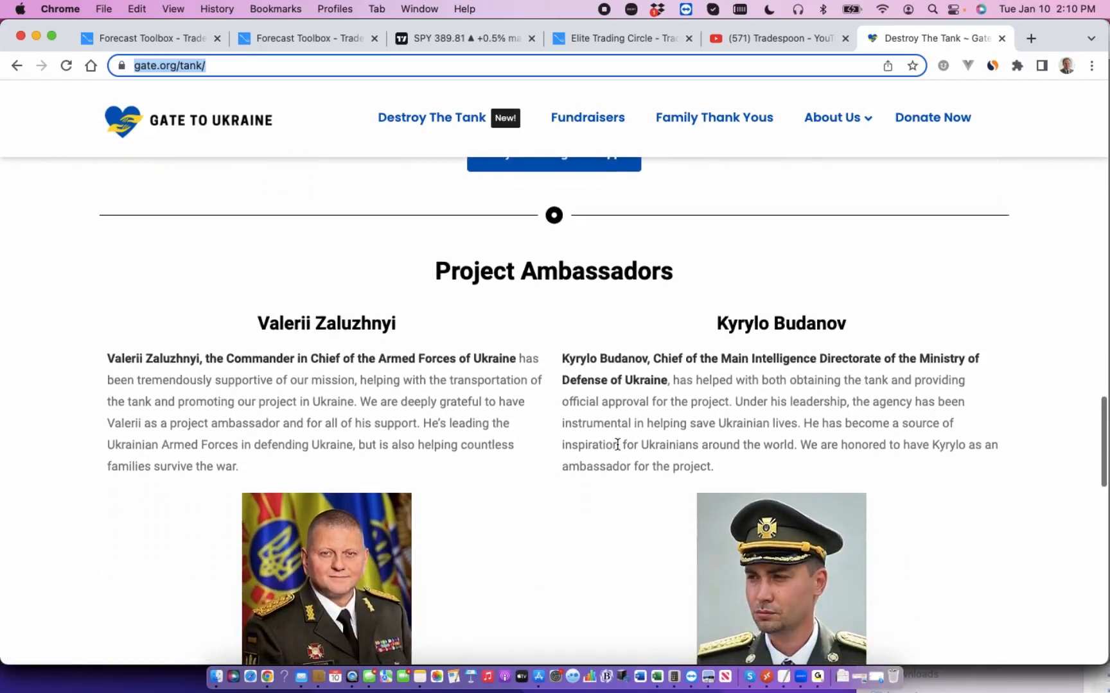
pyautogui.scroll(-3)
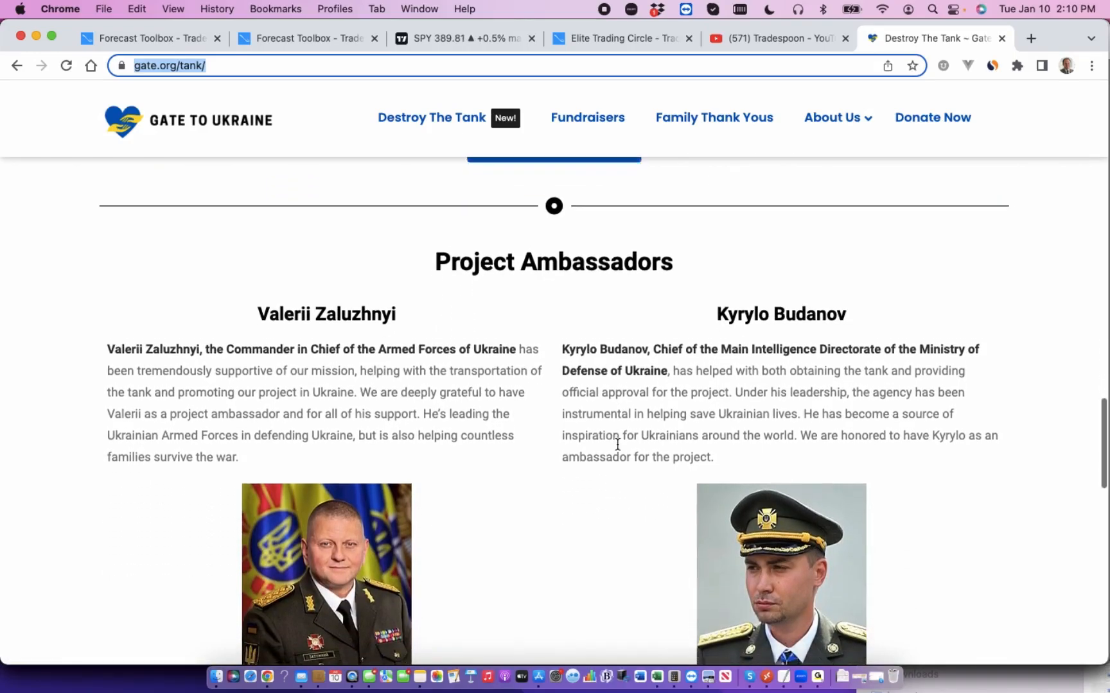
pyautogui.scroll(-3)
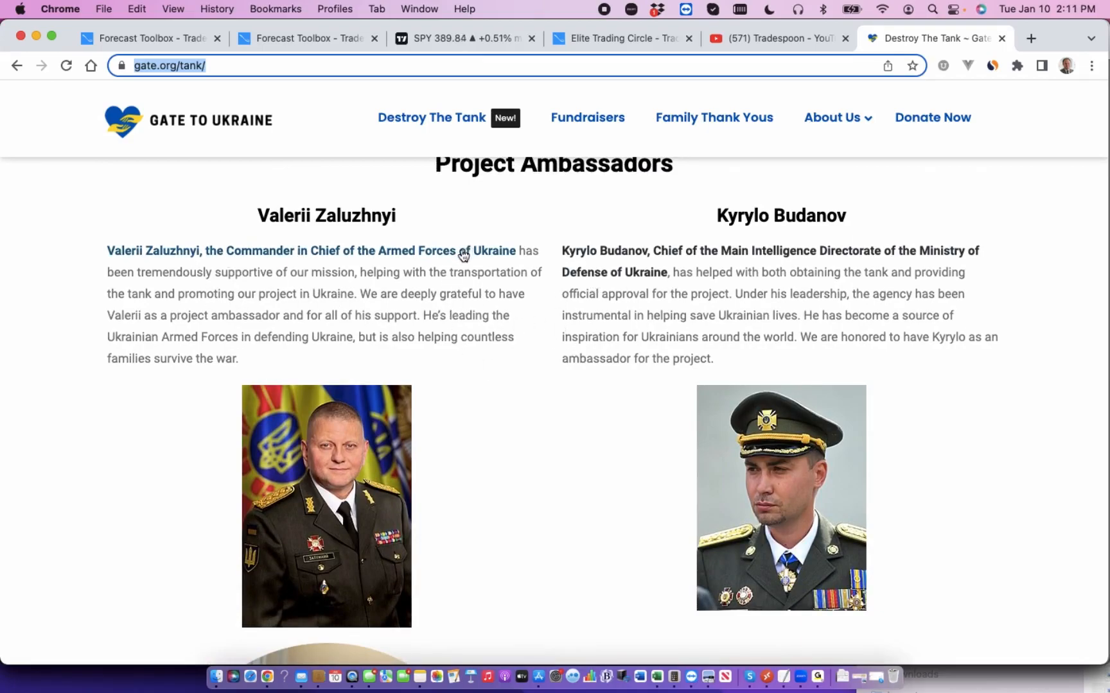
pyautogui.moveTo(505, 380)
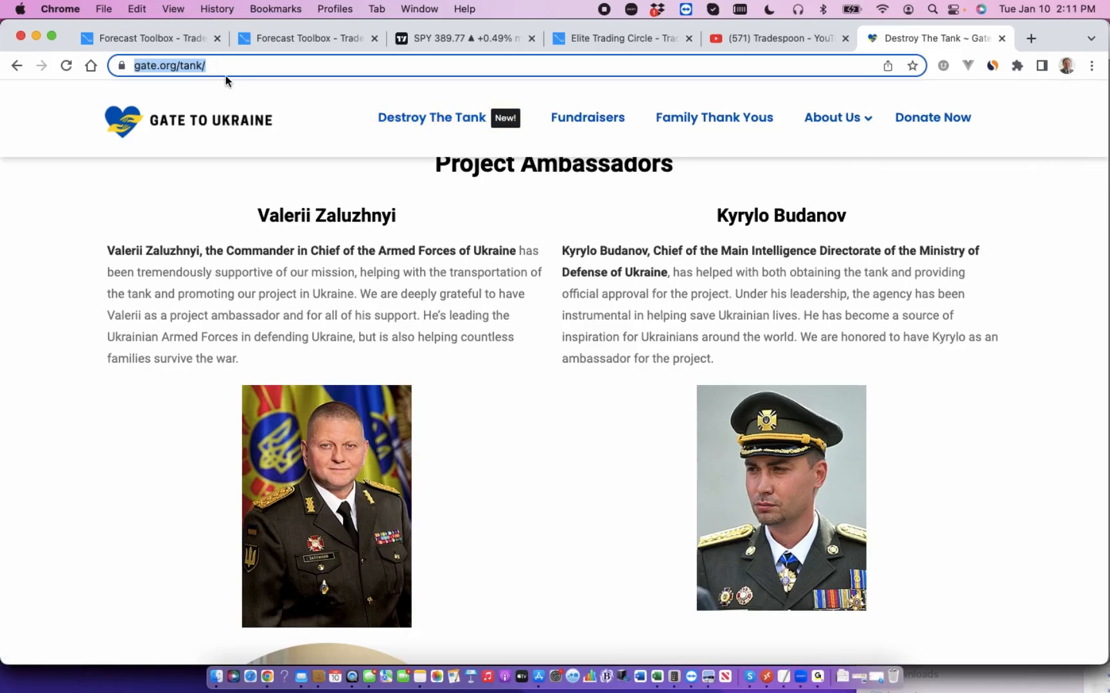
pyautogui.moveTo(331, 449)
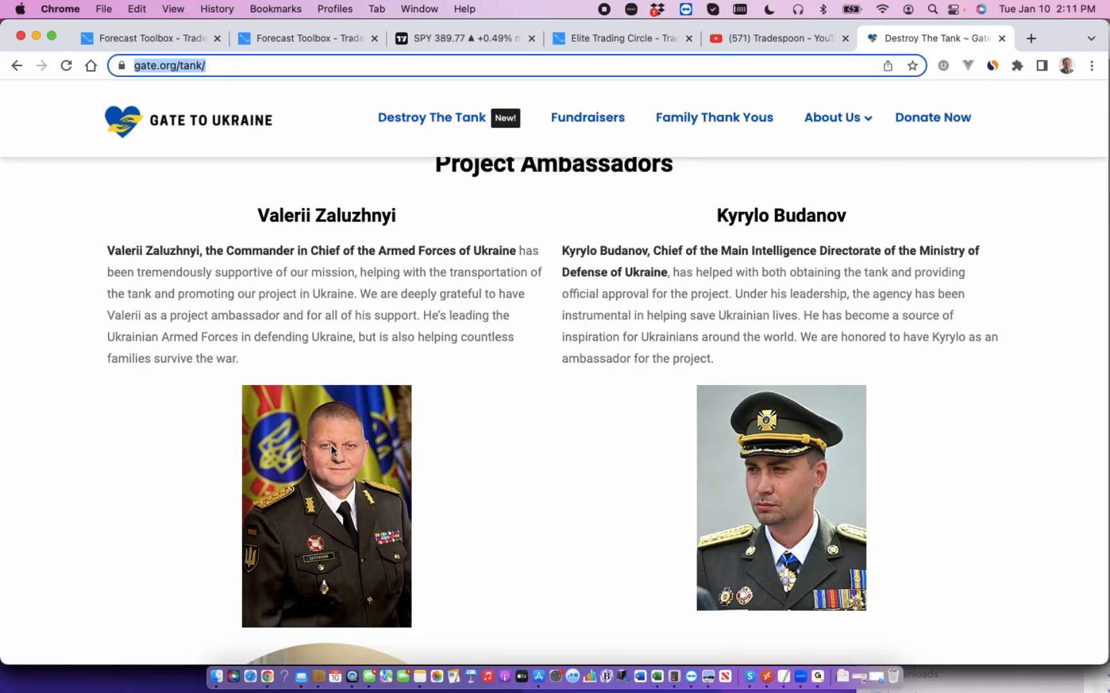